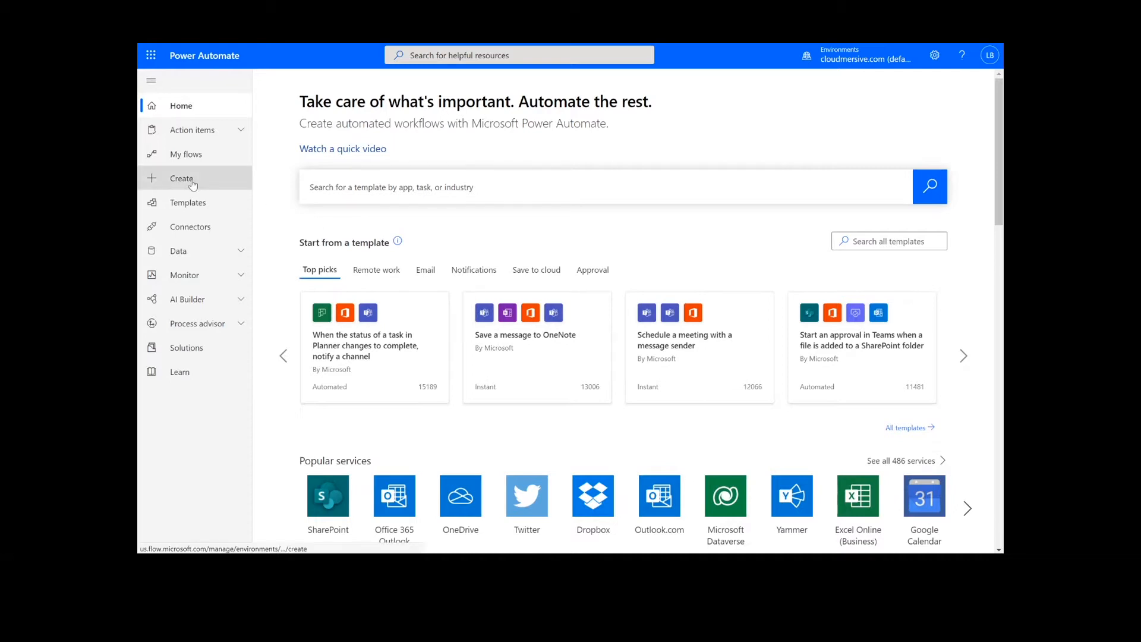
# Start an instant cloud flow named 'Compare two Word docs' using the 'Manually trigger a flow' trigger
pyautogui.click(181, 179)
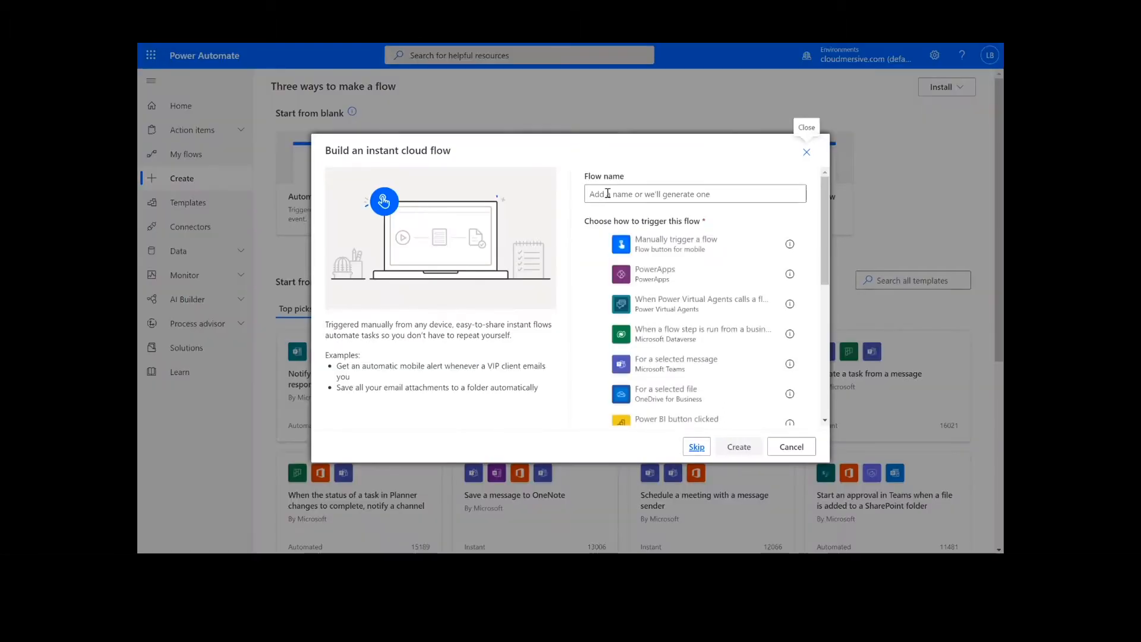
pyautogui.write('Compare two Word docs')
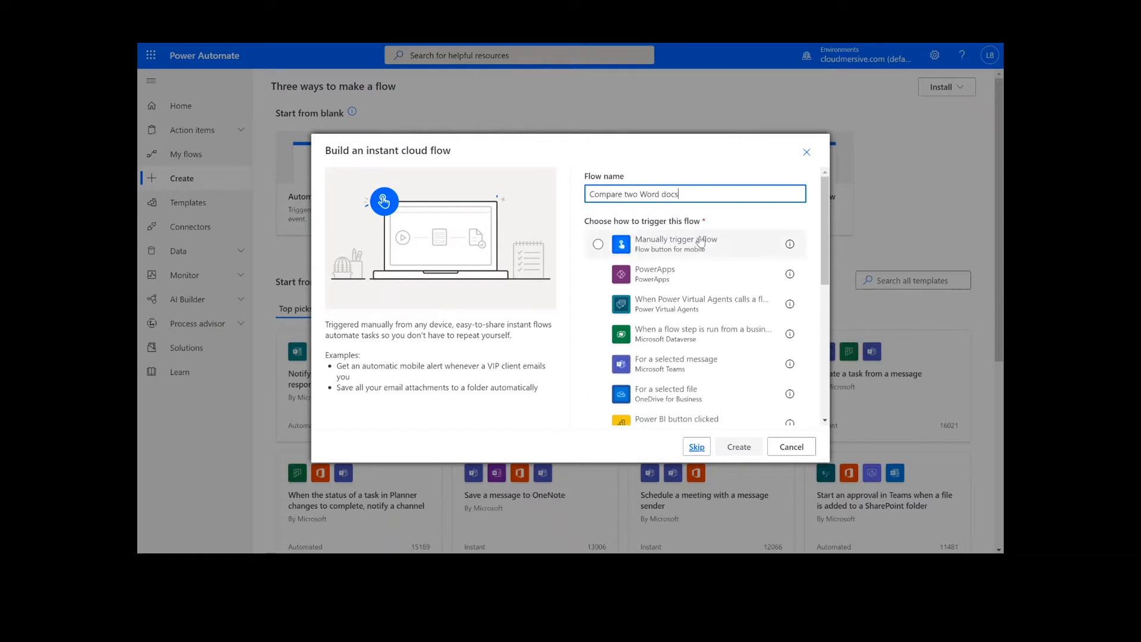
pyautogui.click(598, 244)
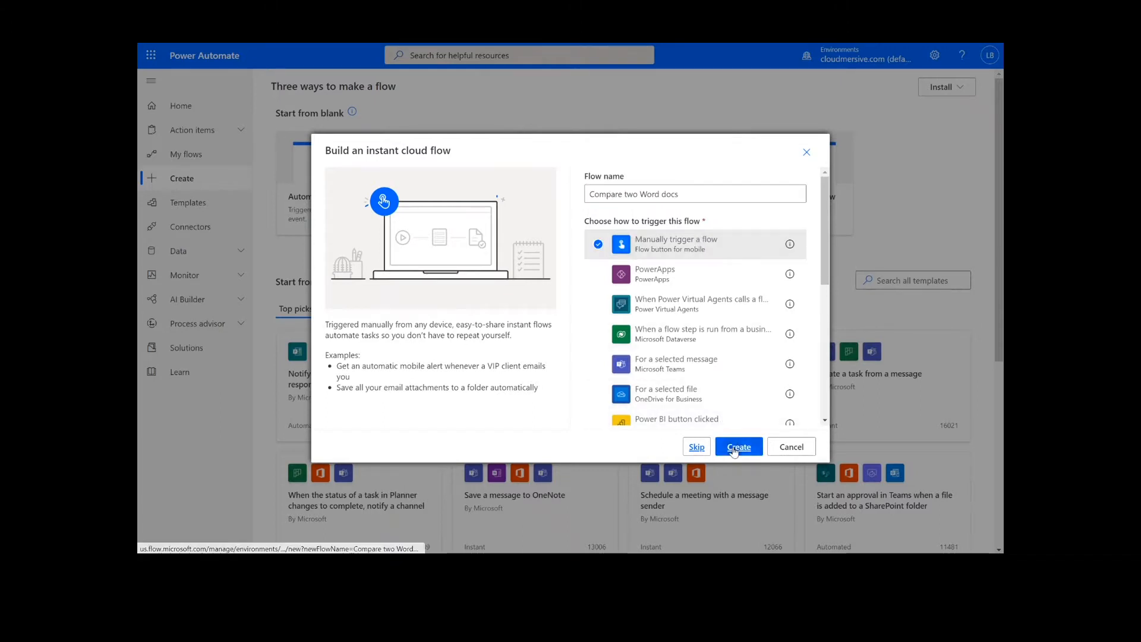
# Create the flow and add a SharePoint Get file content step on the Content Team site
pyautogui.click(738, 447)
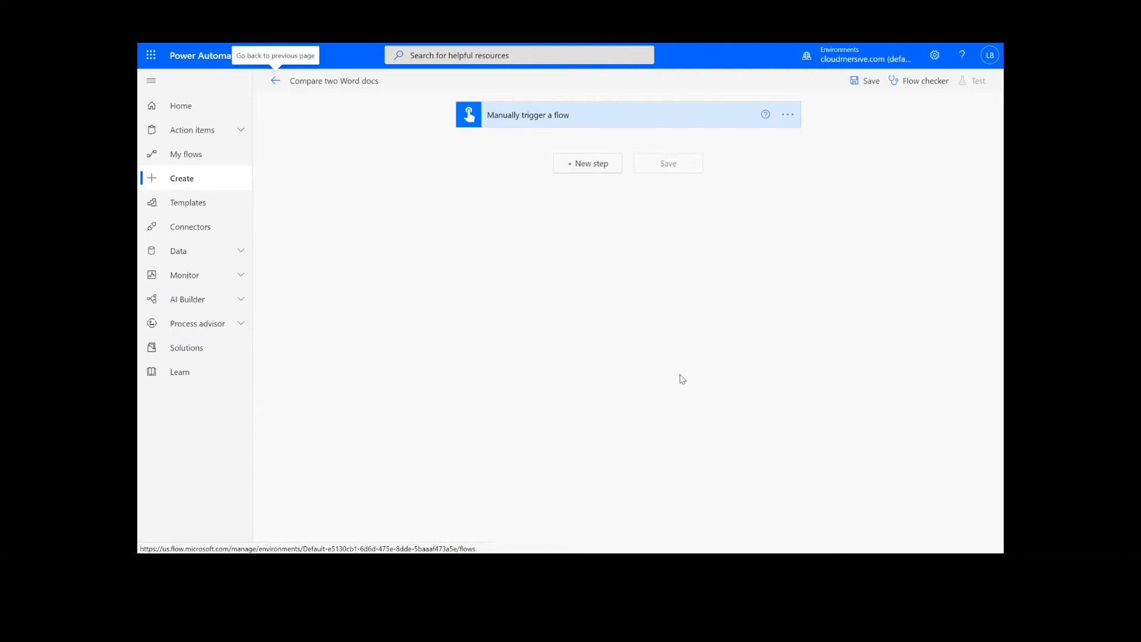
pyautogui.moveTo(601, 169)
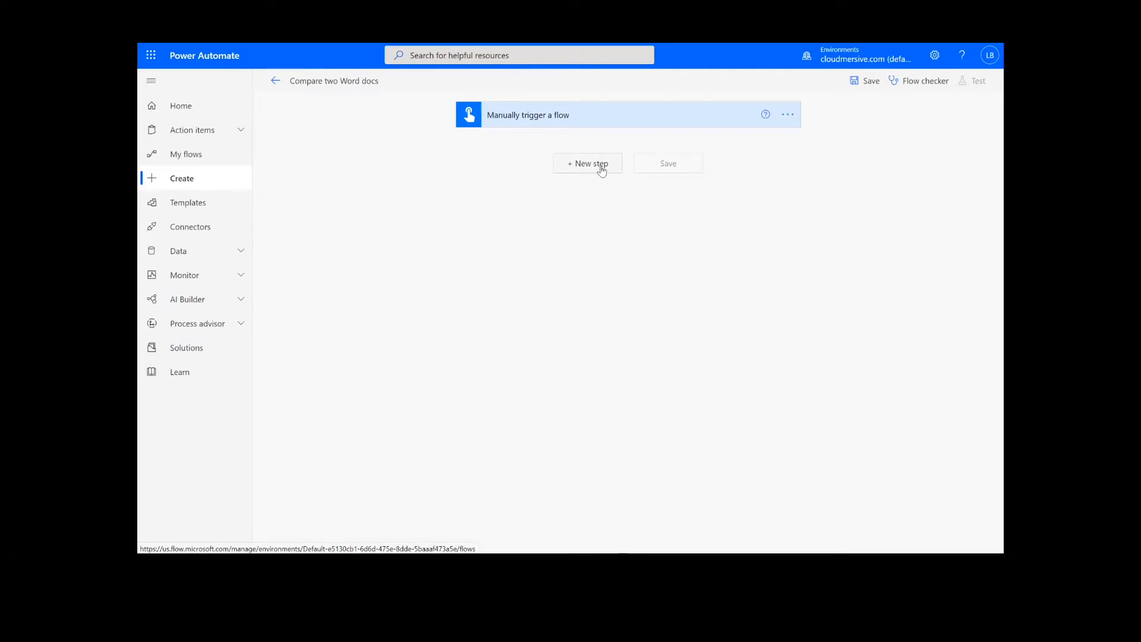
pyautogui.click(587, 162)
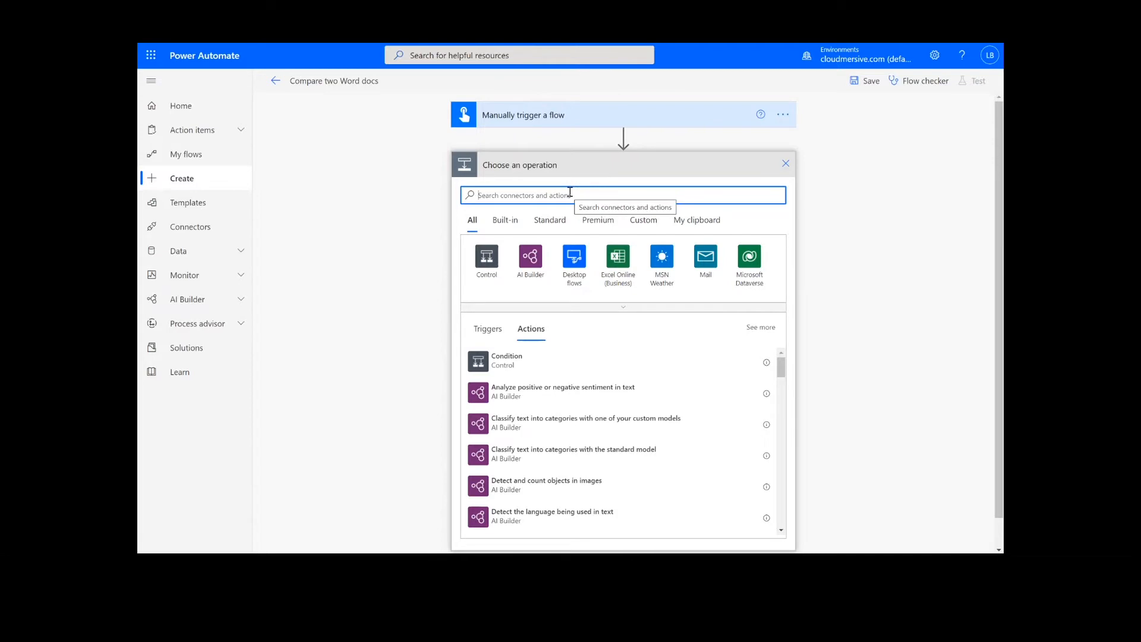
pyautogui.write('sharepoint get file content')
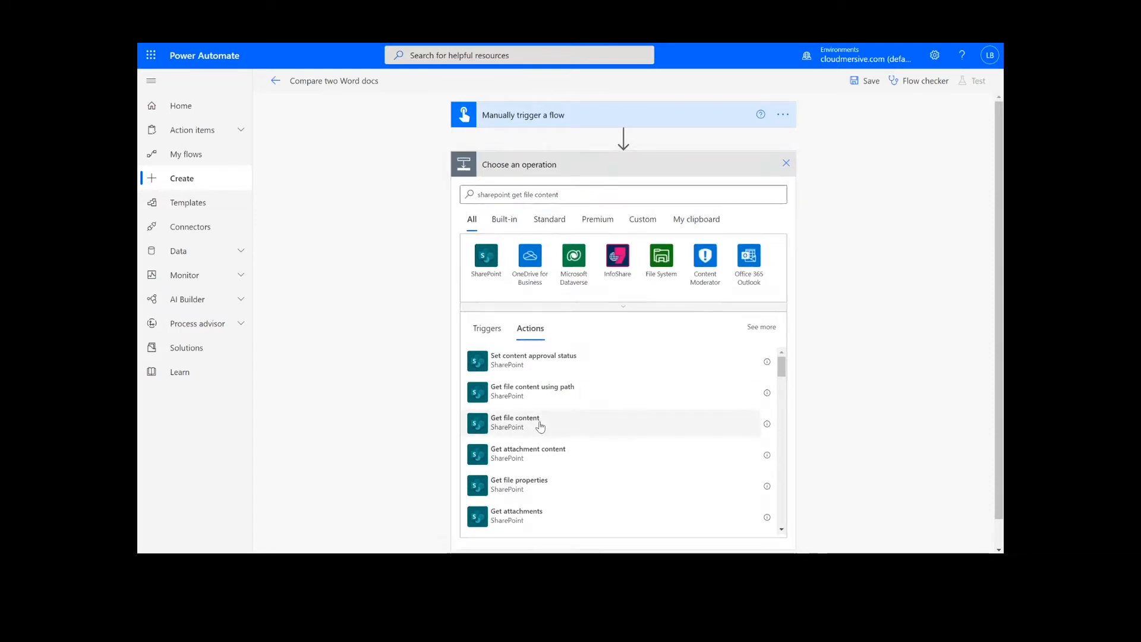
pyautogui.click(515, 422)
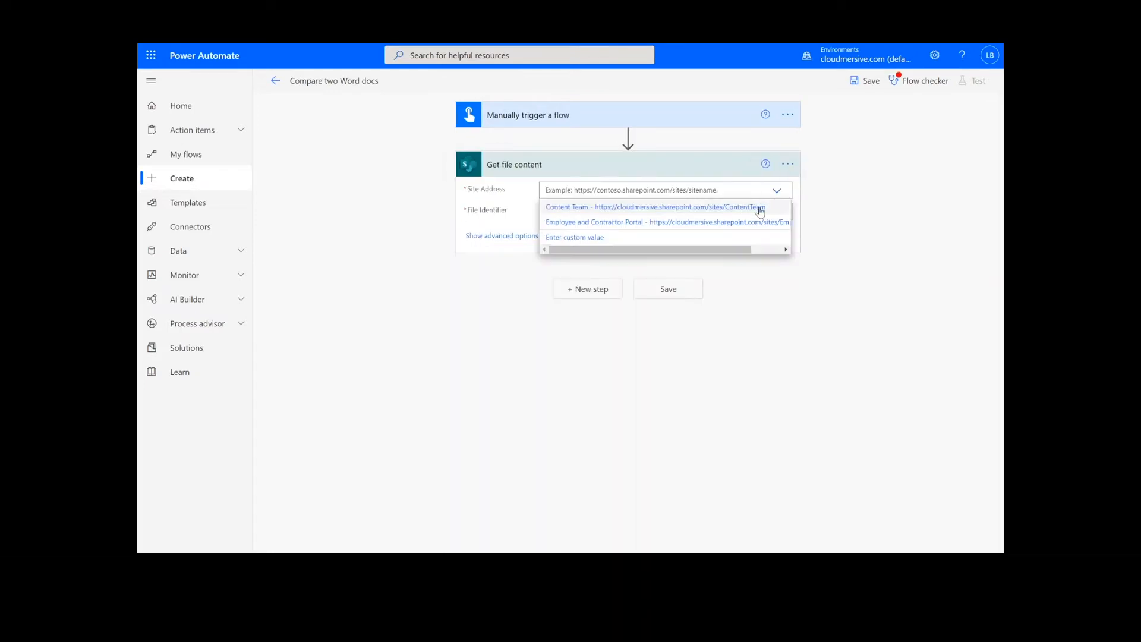
pyautogui.click(652, 206)
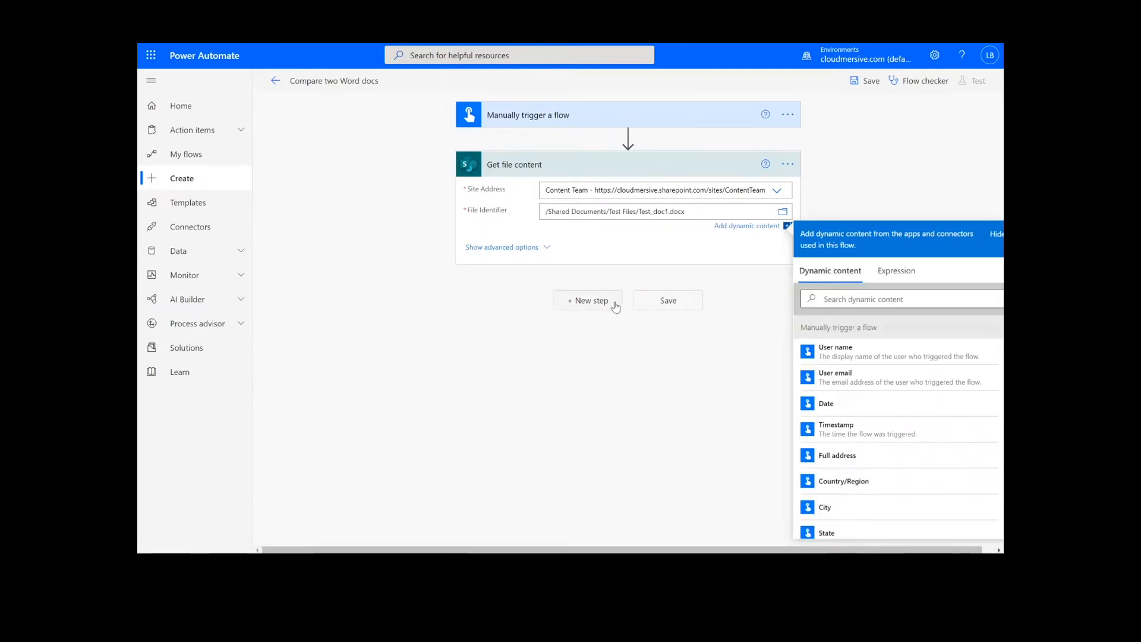
# Add a second Get file content step set to the Content Team site, file left blank
pyautogui.click(587, 300)
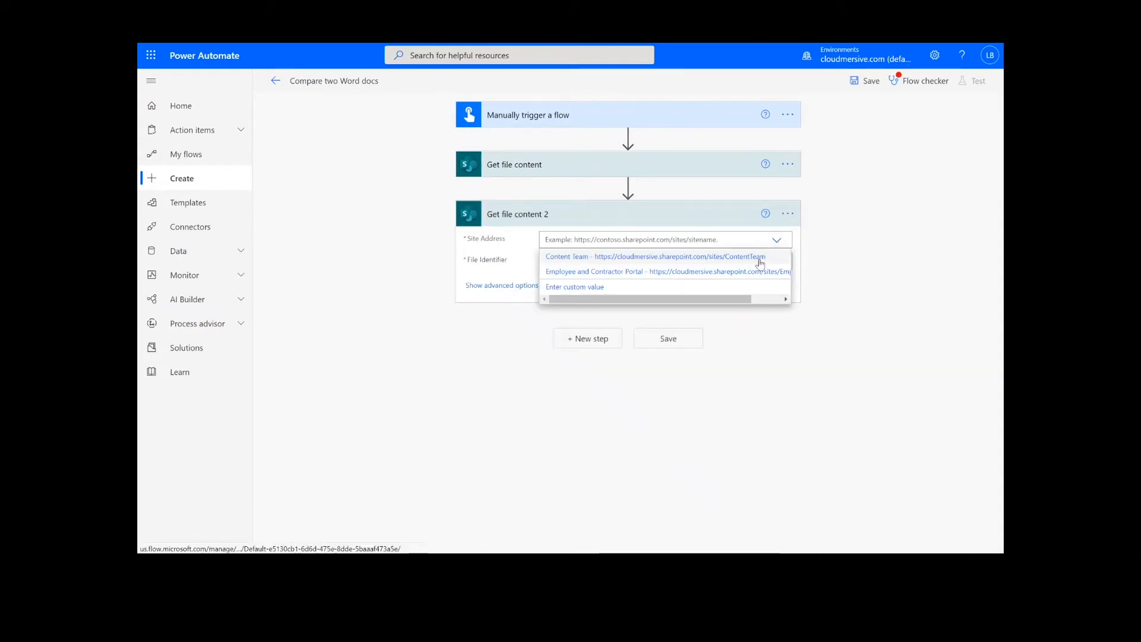
pyautogui.click(664, 256)
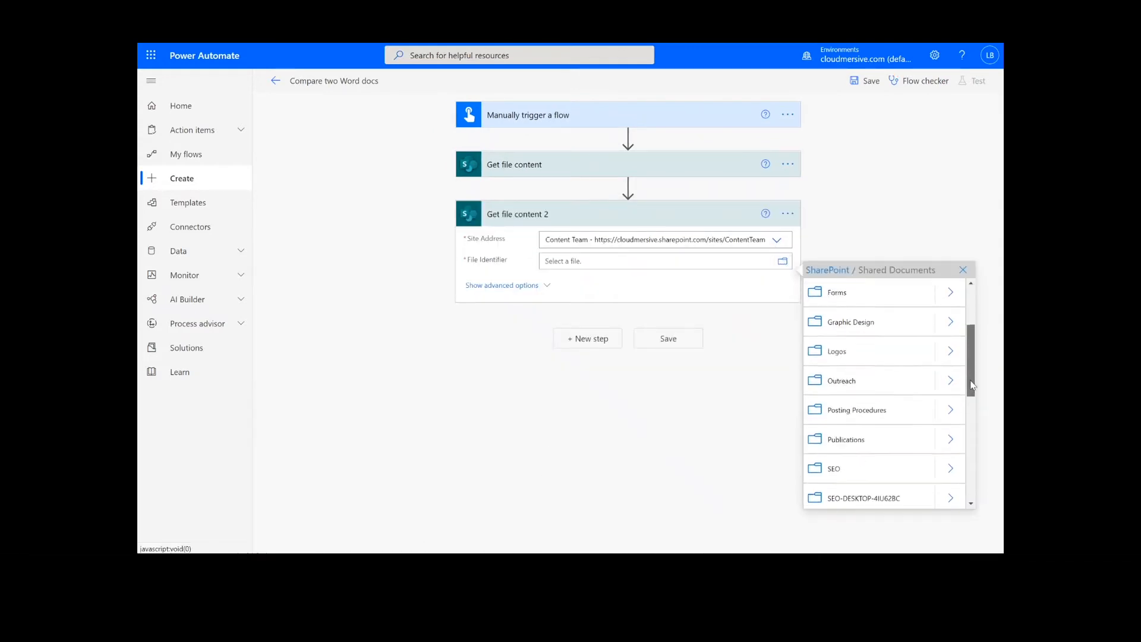
pyautogui.click(962, 270)
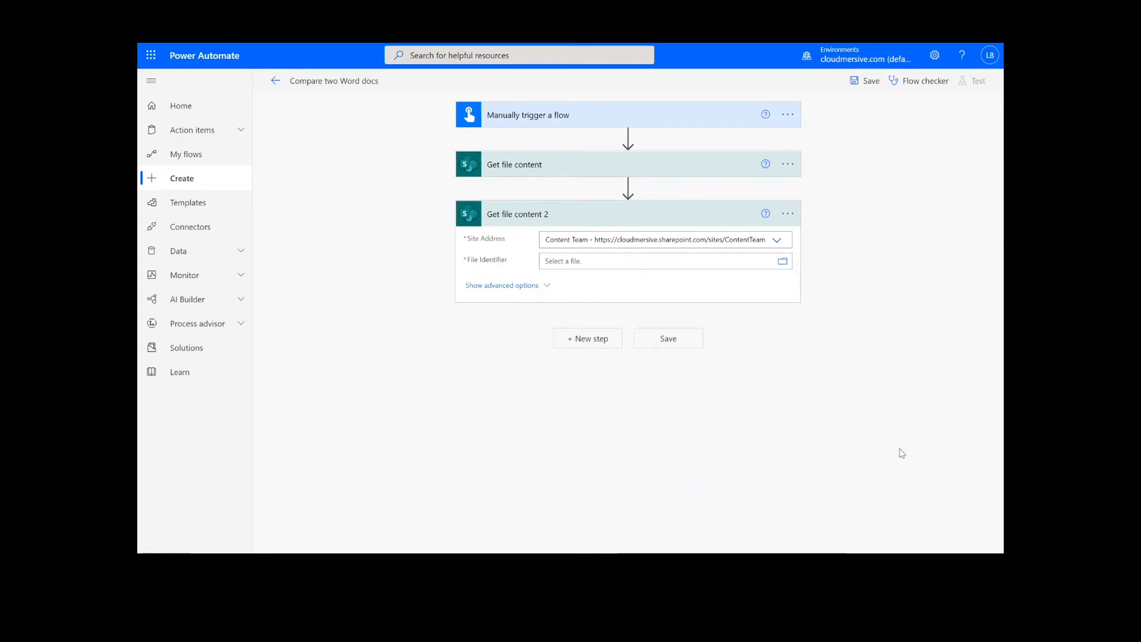
# Add the Cloudmersive Compare Two Word DOCX action as the third step
pyautogui.click(587, 338)
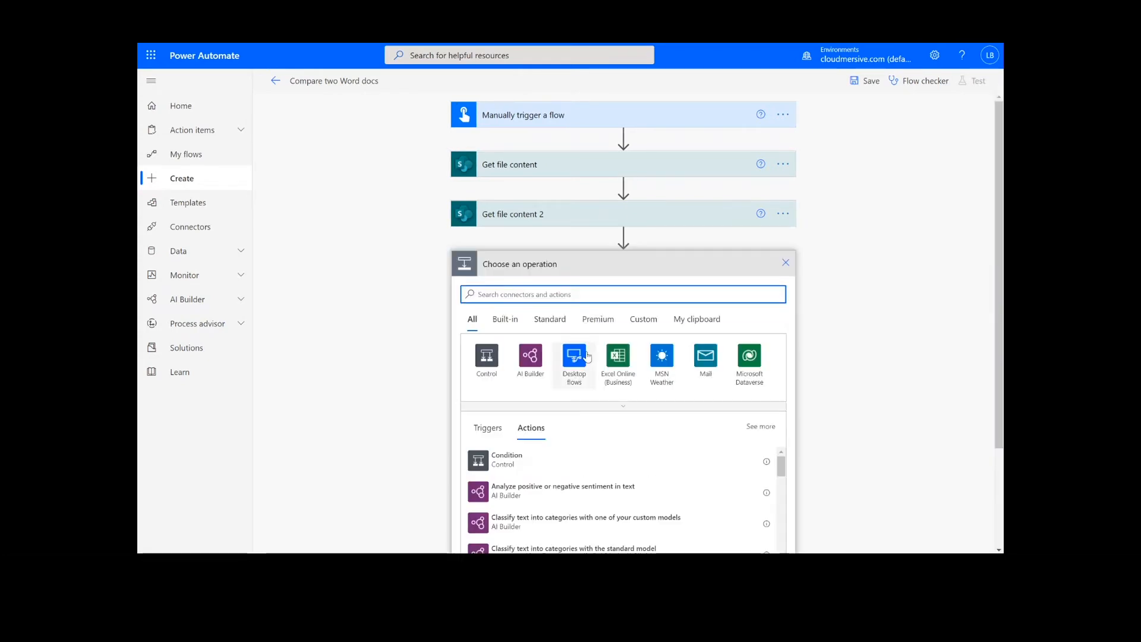
pyautogui.write('cloudmersive')
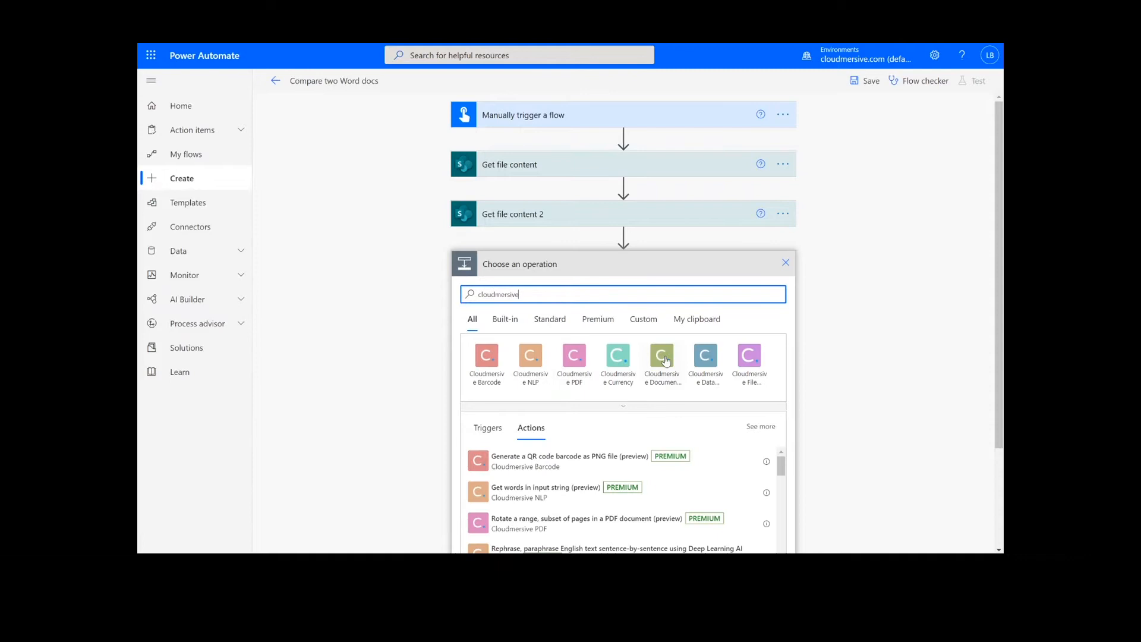
pyautogui.click(662, 355)
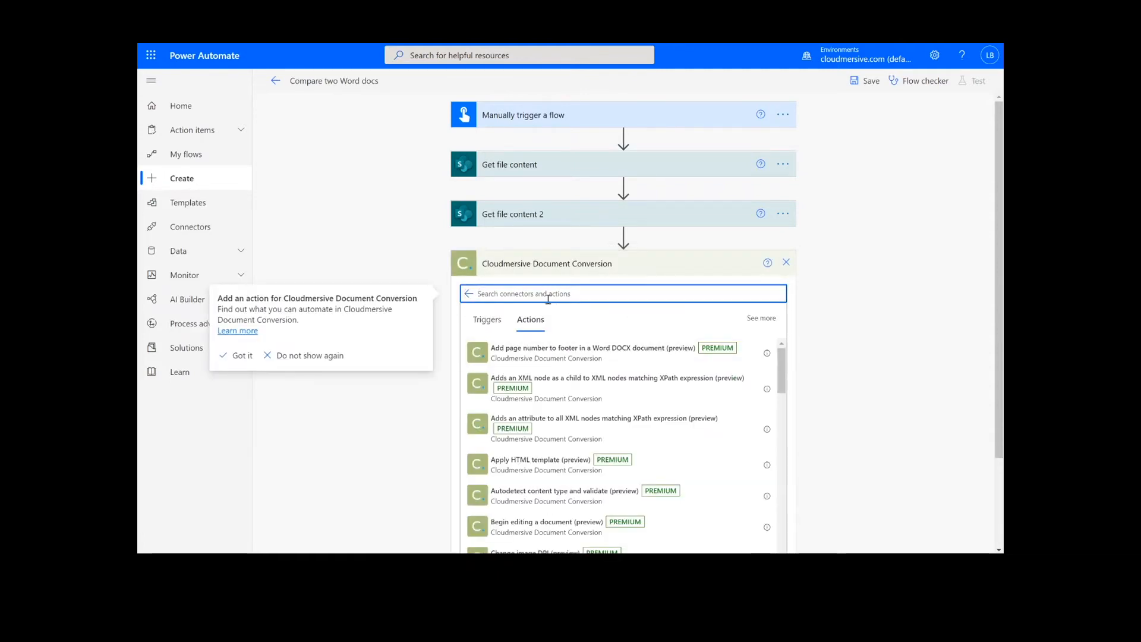
pyautogui.write('compare')
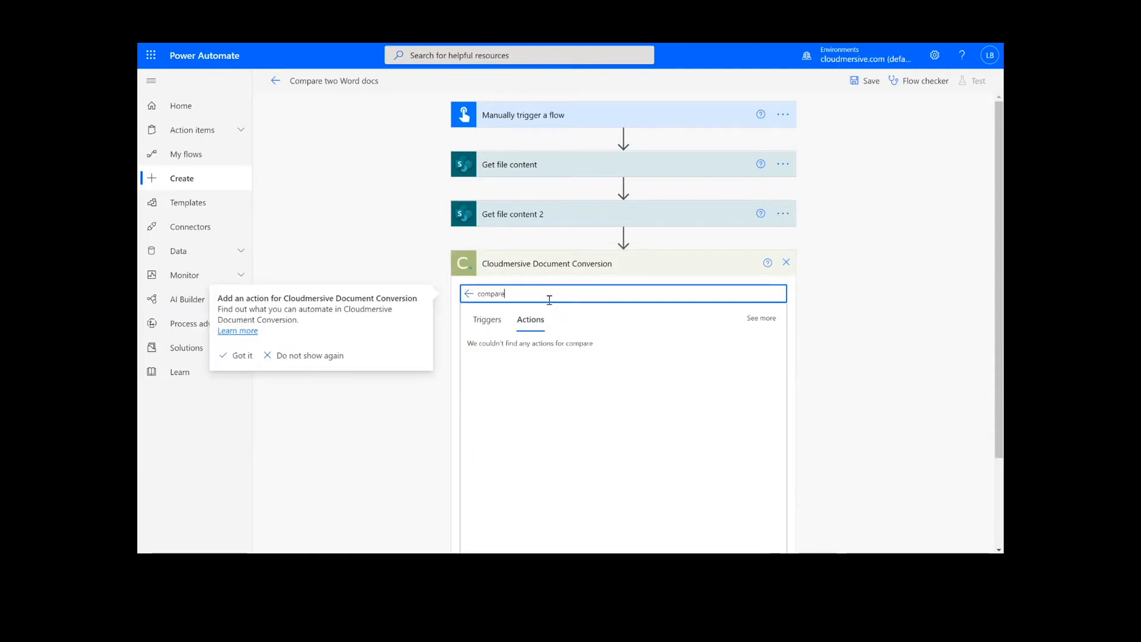
pyautogui.click(241, 356)
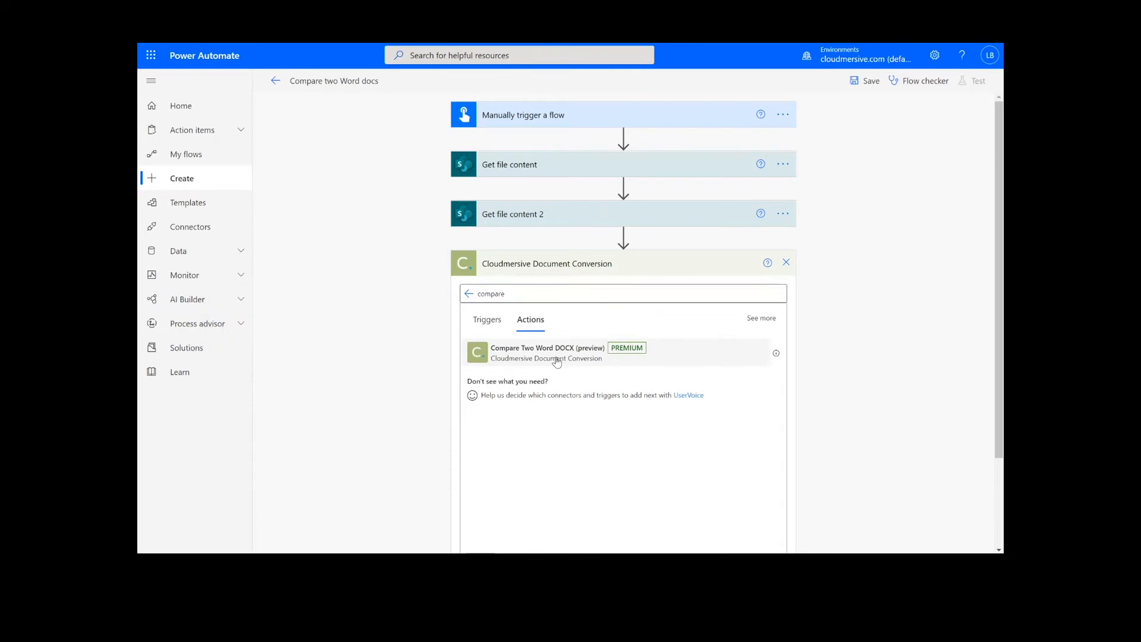
pyautogui.click(547, 352)
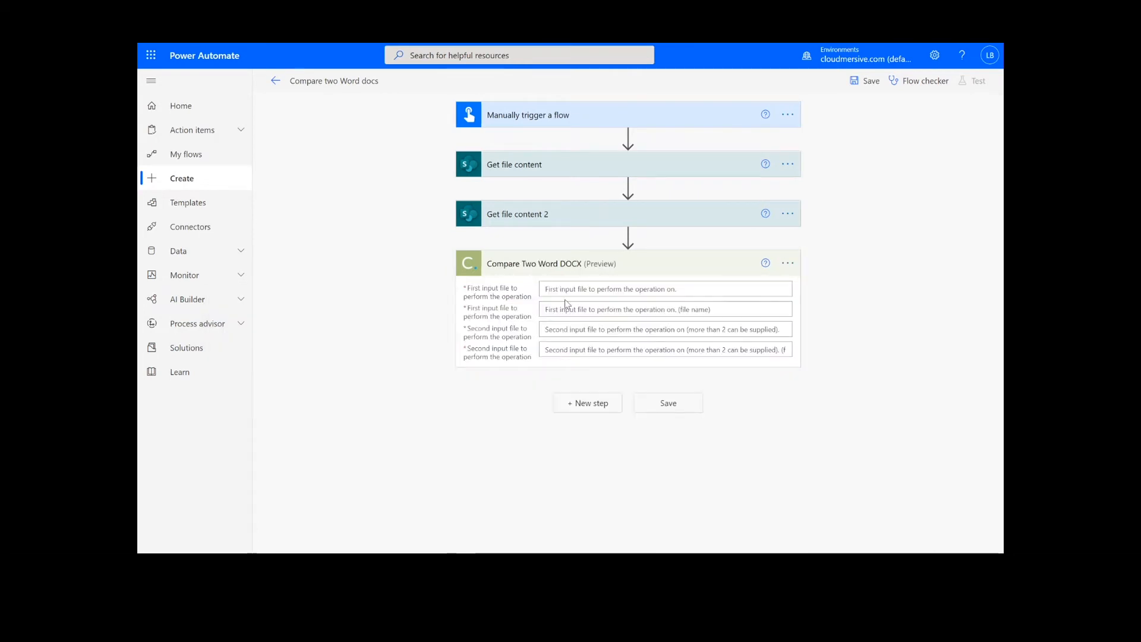
pyautogui.moveTo(560, 289)
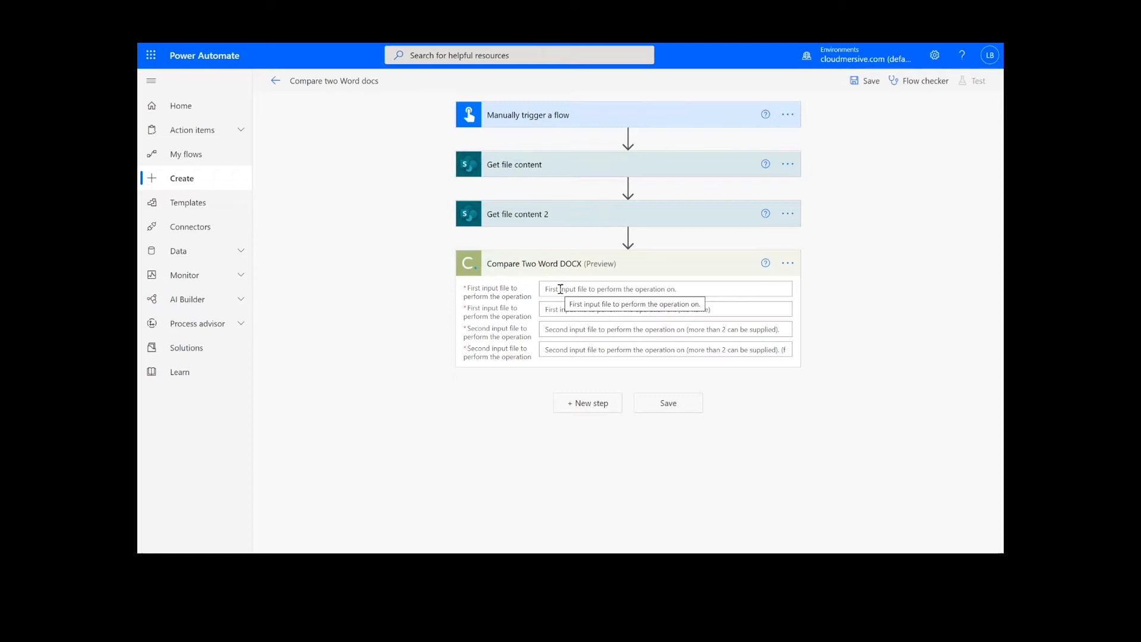
# Set the first input to the retrieved File Content, named Test_doc1.docx
pyautogui.click(664, 289)
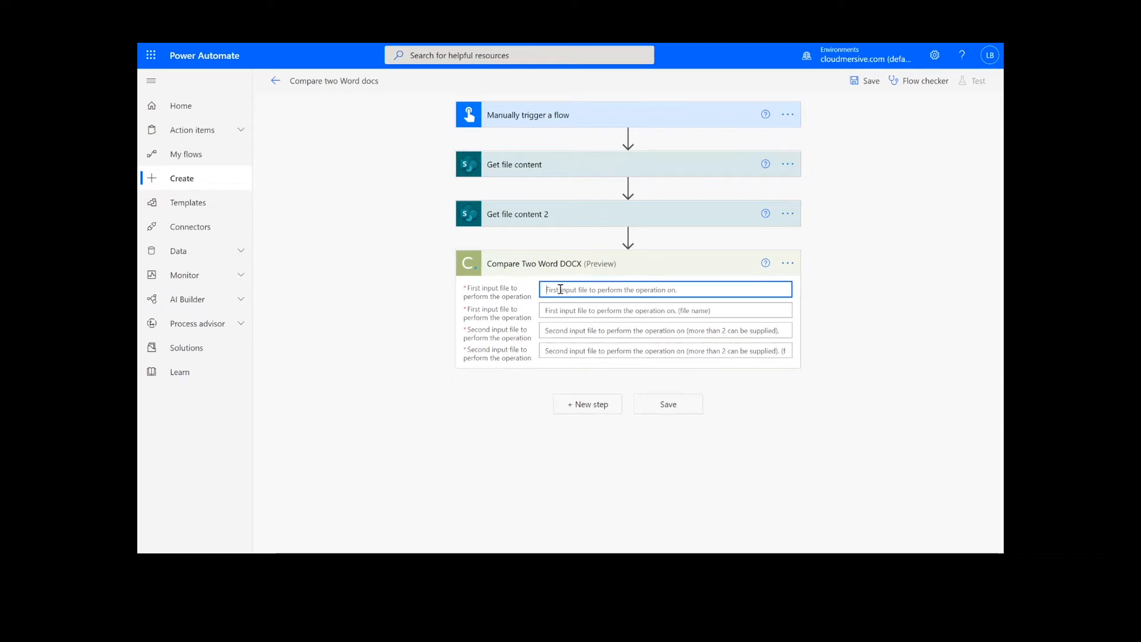
pyautogui.click(665, 289)
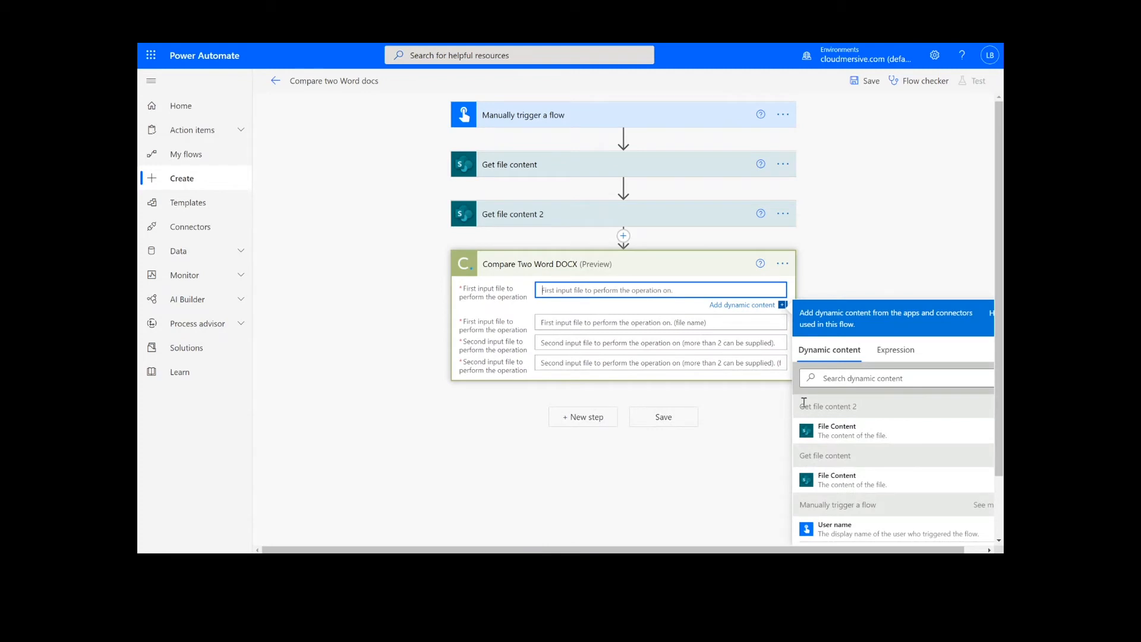
pyautogui.click(836, 430)
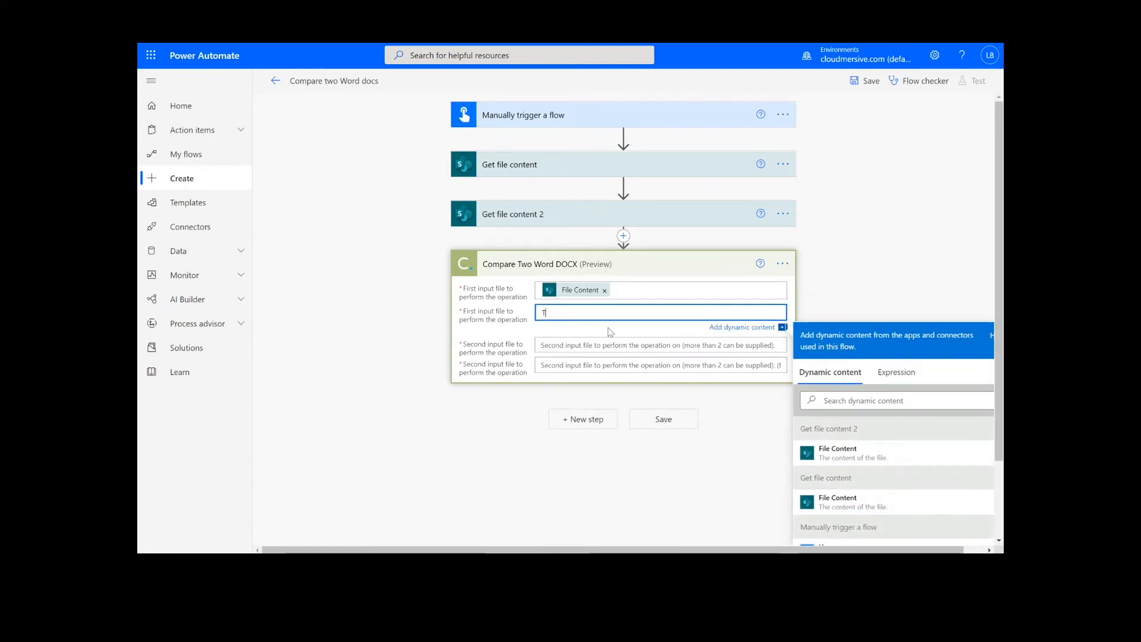
pyautogui.write('Test_doc1.docx')
pyautogui.click(660, 365)
pyautogui.write('Test_doc2.docx')
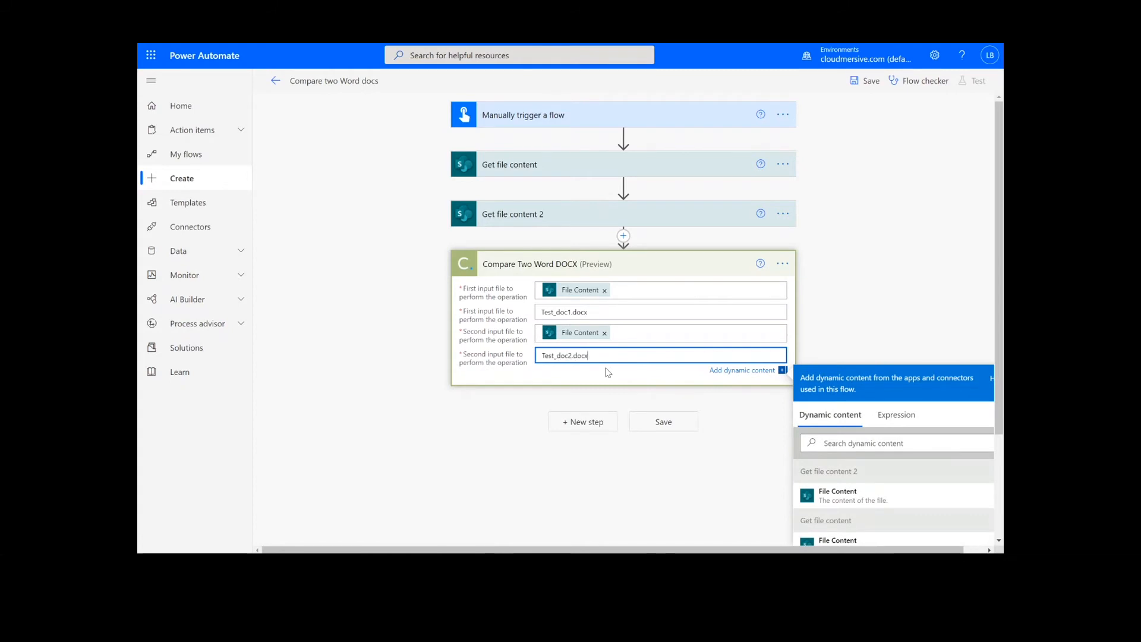
pyautogui.moveTo(583, 421)
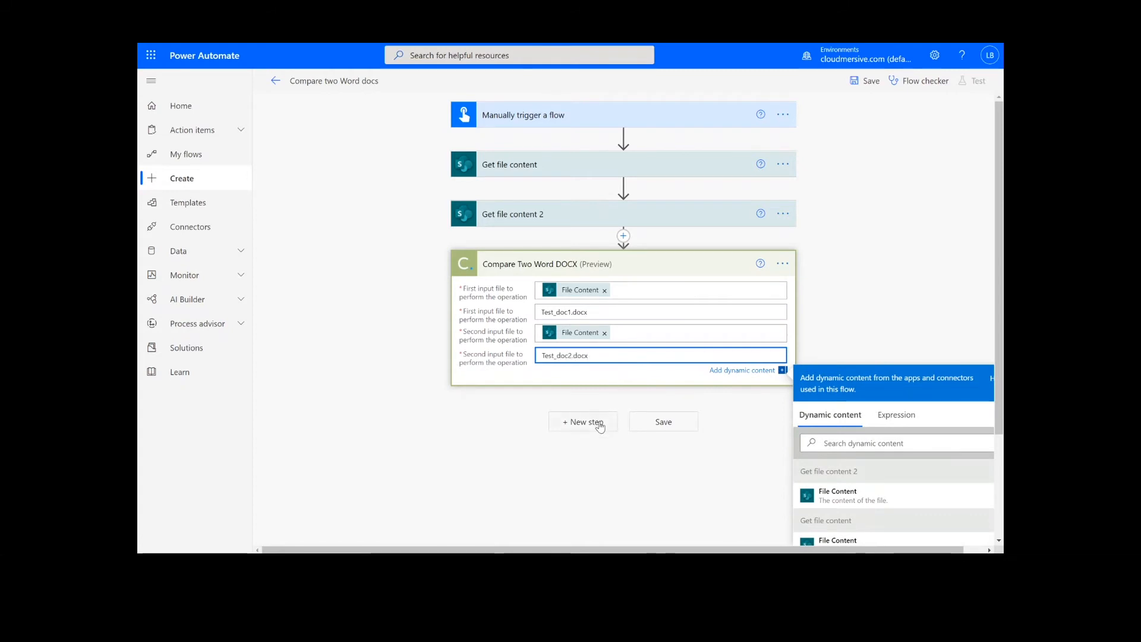
# Add a SharePoint Create file step saving OutputContent as output1.docx in Test Files, then save
pyautogui.click(583, 421)
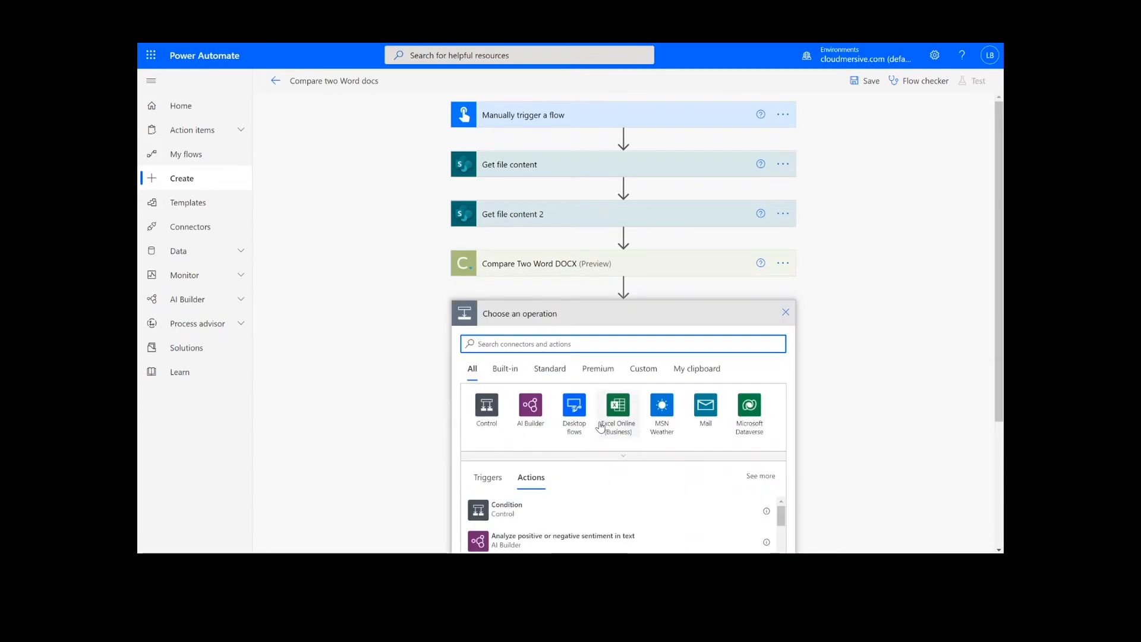
pyautogui.write('sharepoint create file')
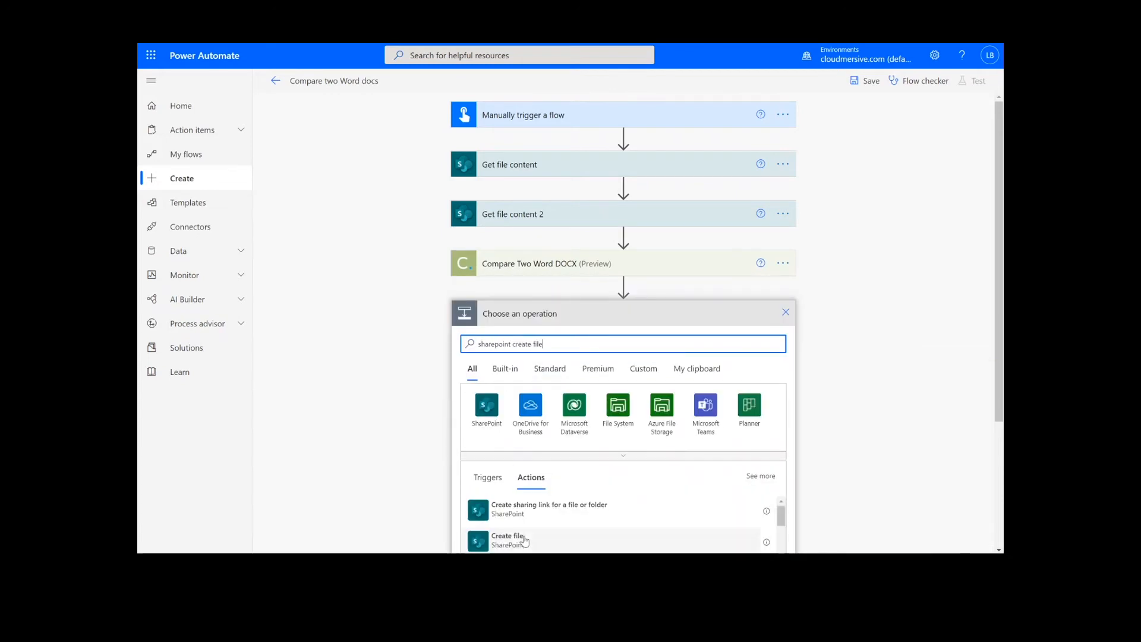
pyautogui.click(506, 540)
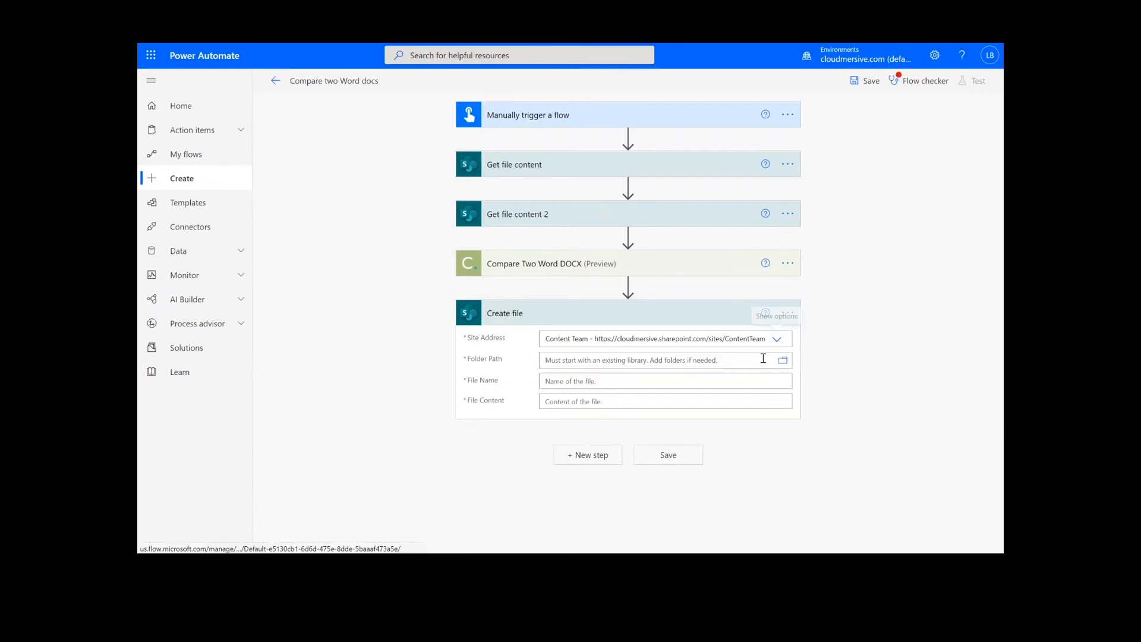
pyautogui.click(783, 360)
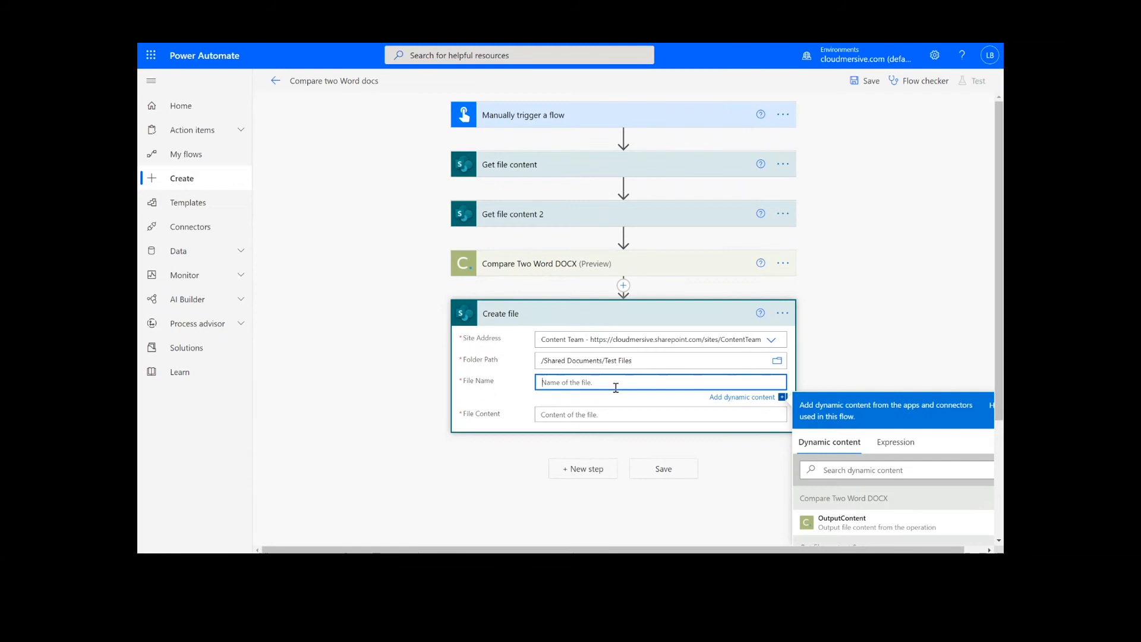
pyautogui.write('output1.docx')
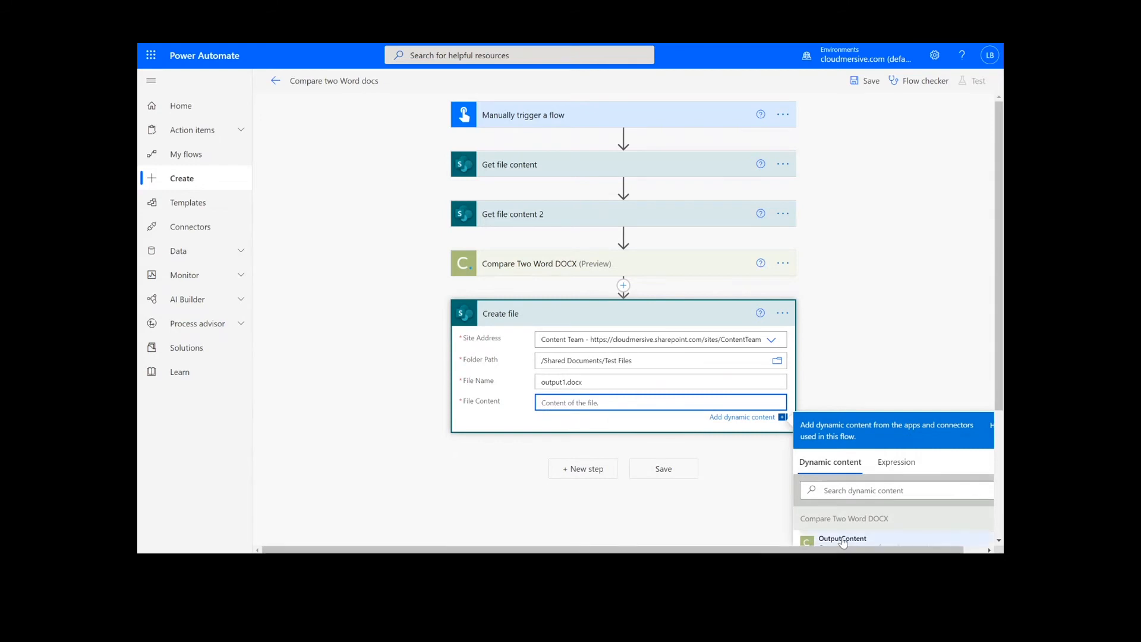
pyautogui.click(841, 537)
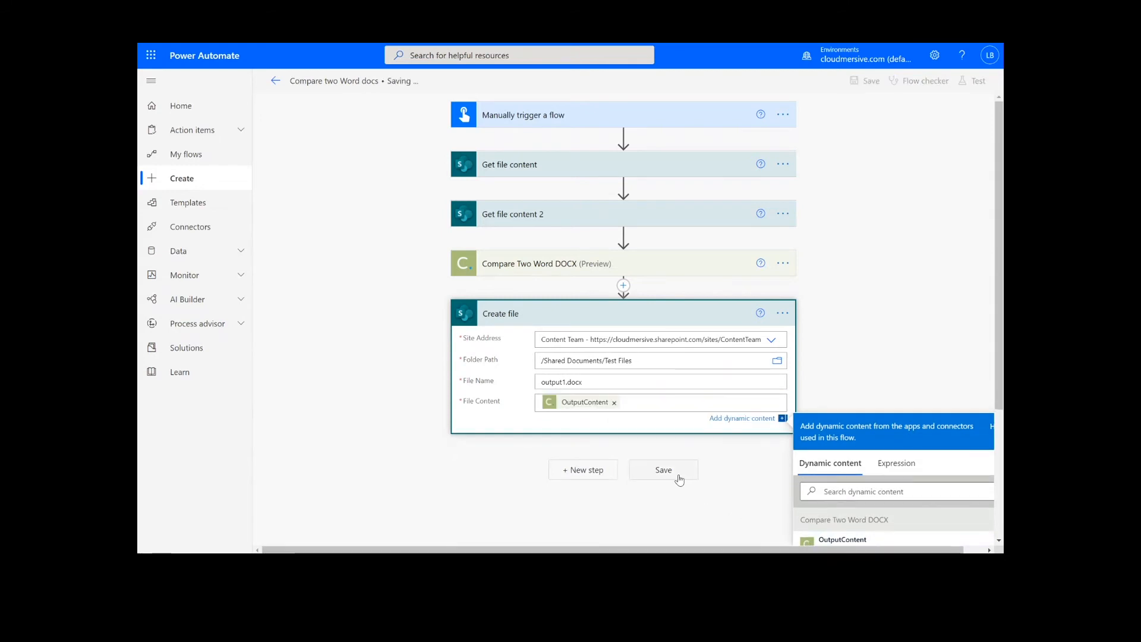
pyautogui.click(663, 470)
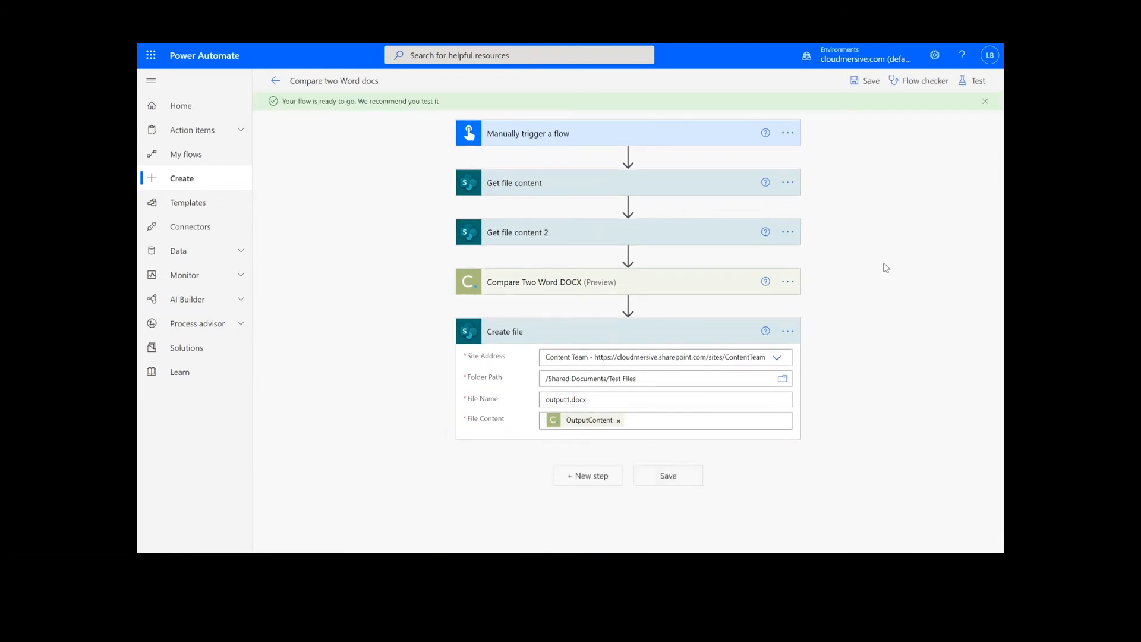
# Test the flow manually, continuing past the connection check, running it and closing the confirmation
pyautogui.click(977, 80)
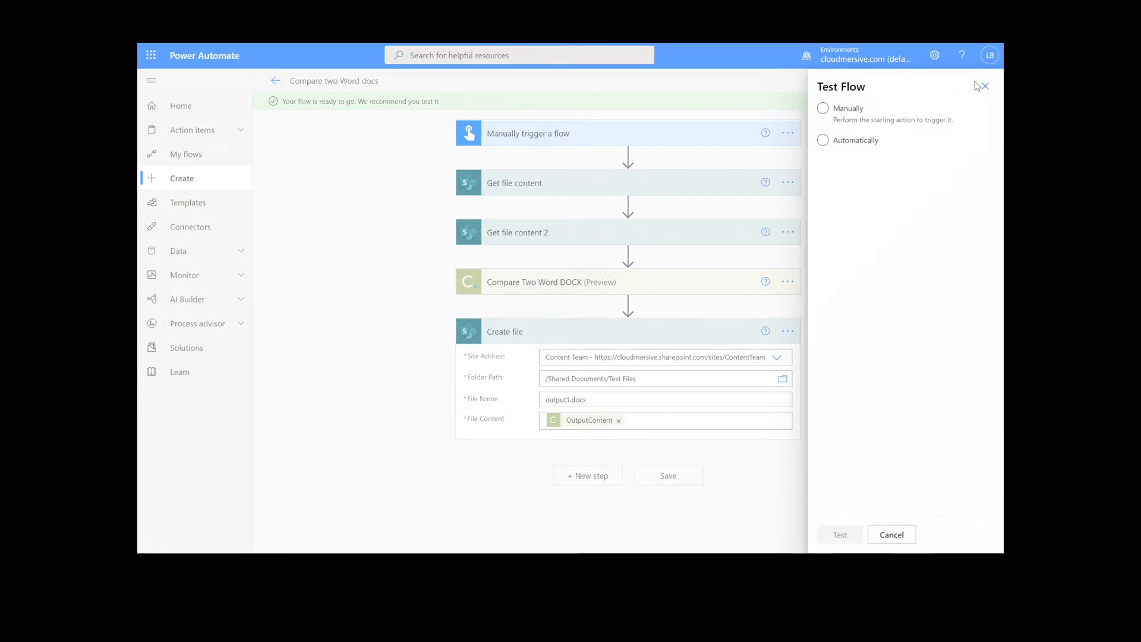
pyautogui.click(823, 108)
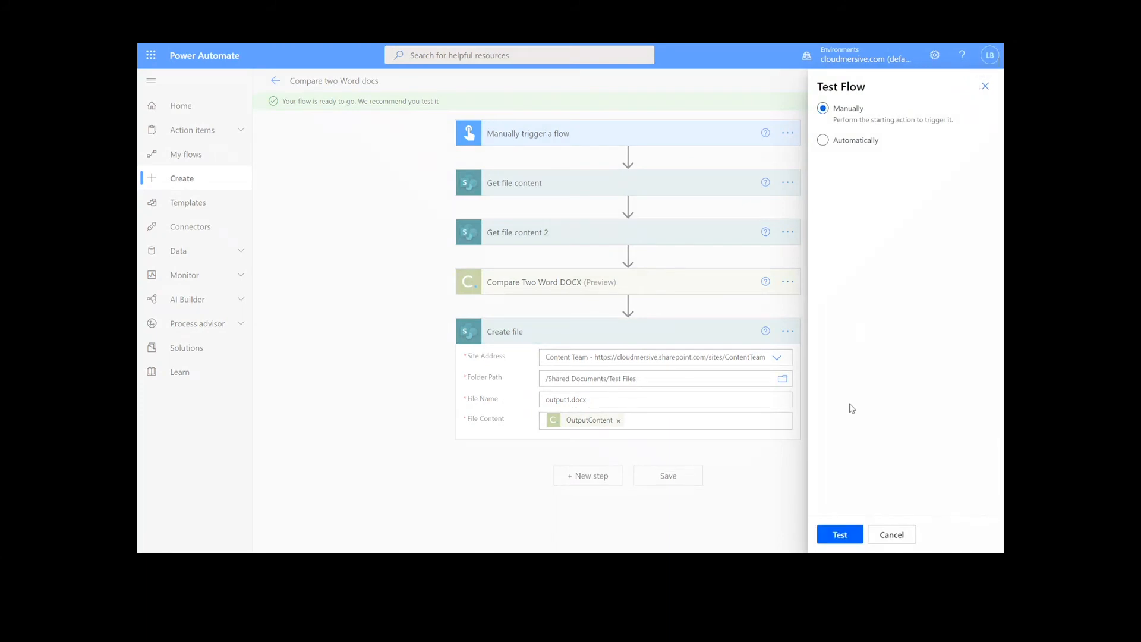
pyautogui.click(839, 534)
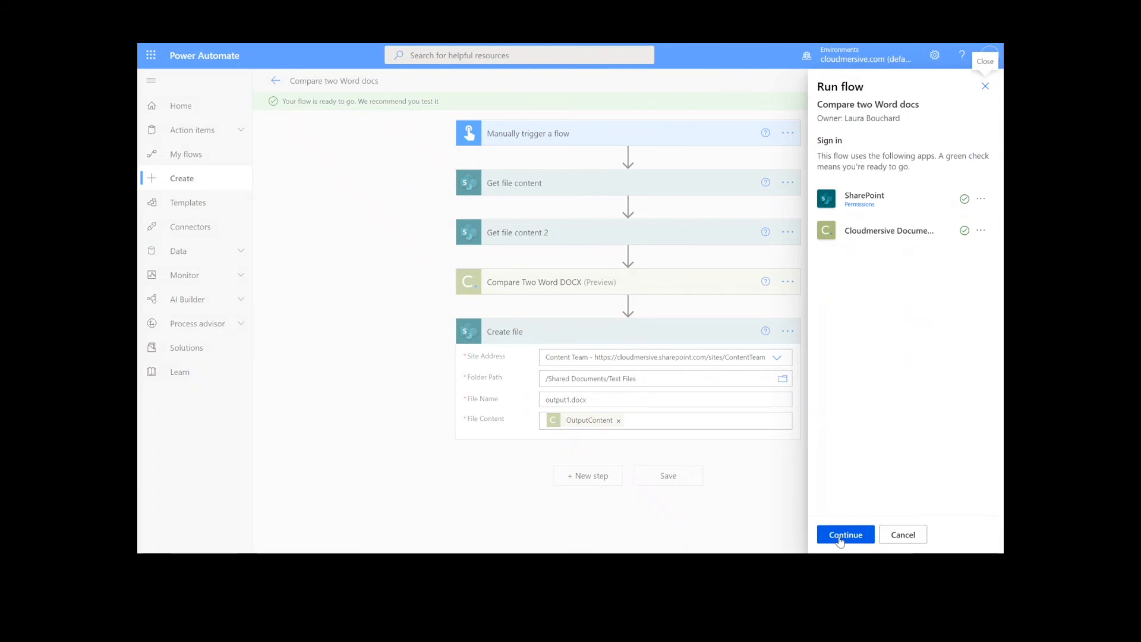
pyautogui.click(845, 534)
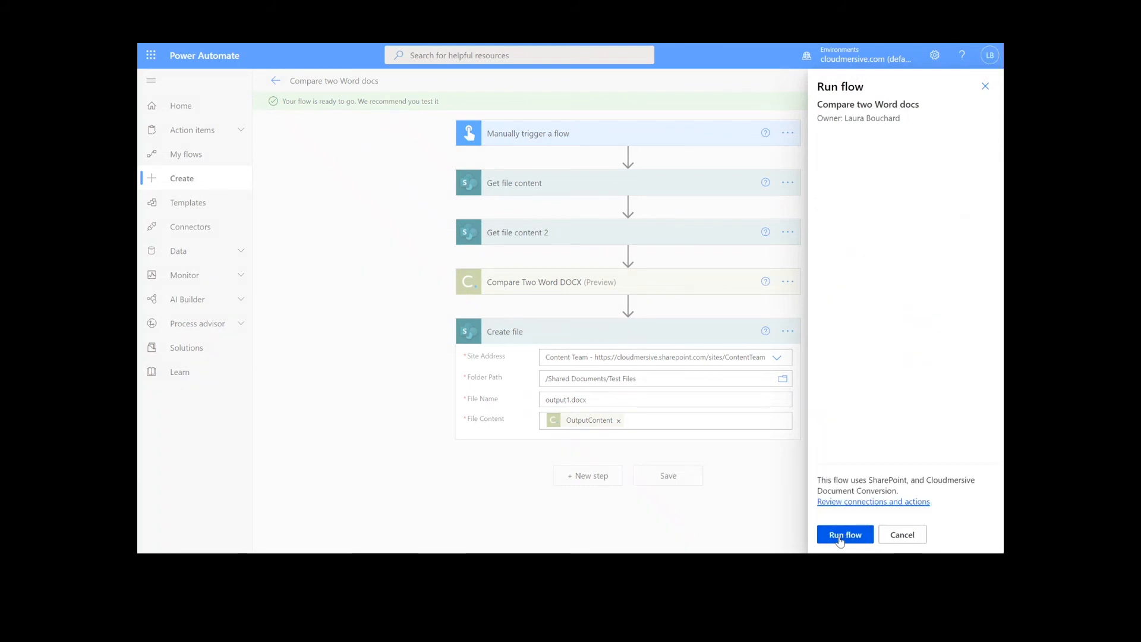
pyautogui.click(845, 534)
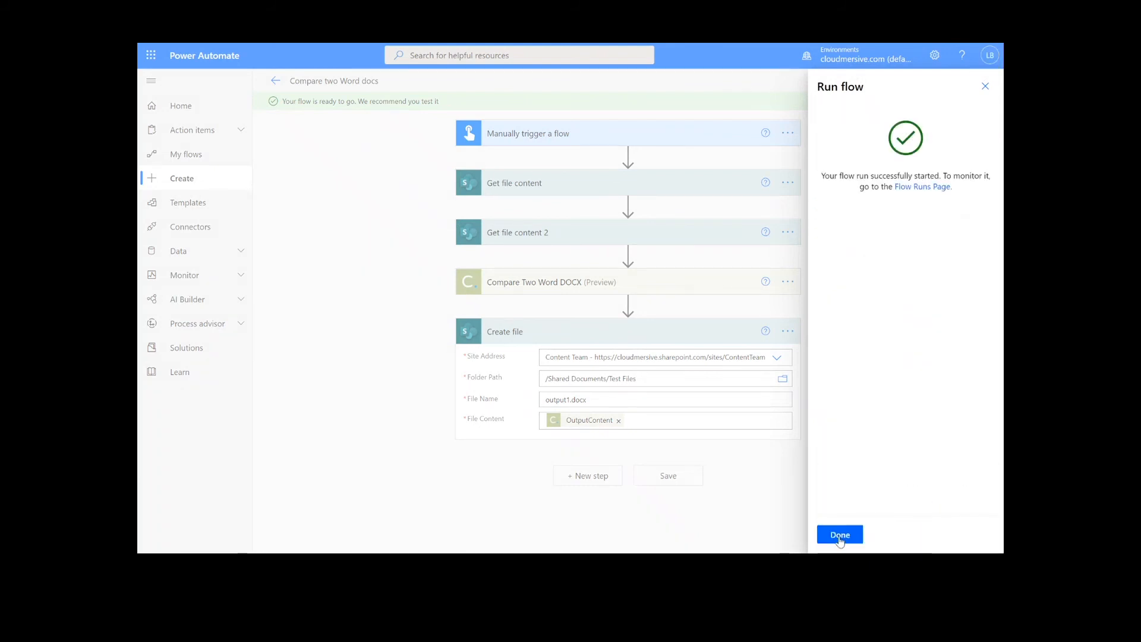
pyautogui.click(840, 534)
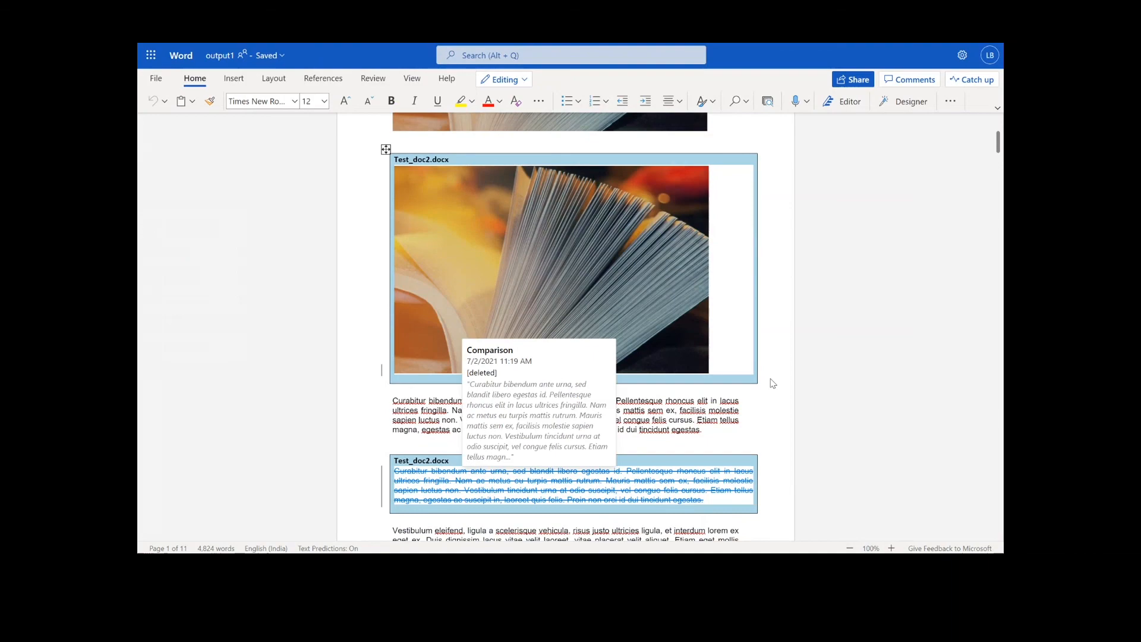
# Scroll down output1.docx to view more tracked deletions from Test_doc2.docx
pyautogui.scroll(-3)
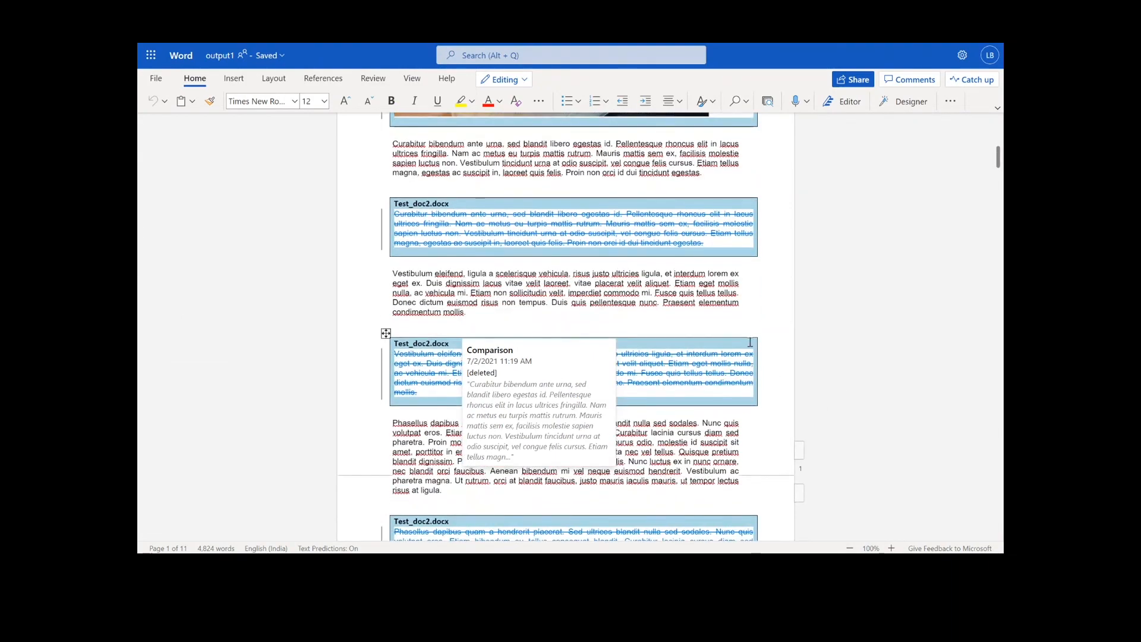